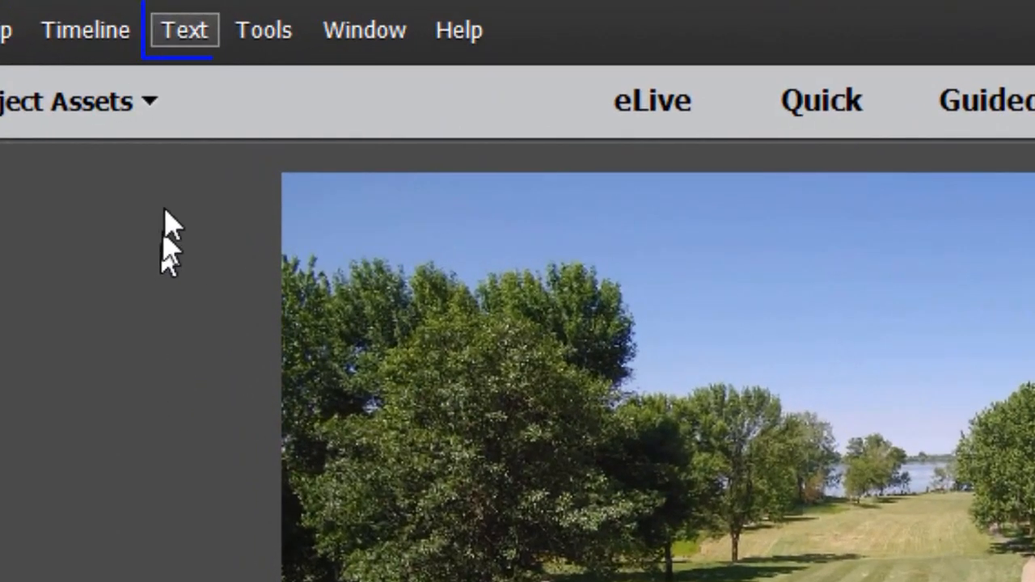
mouse_move(185, 29)
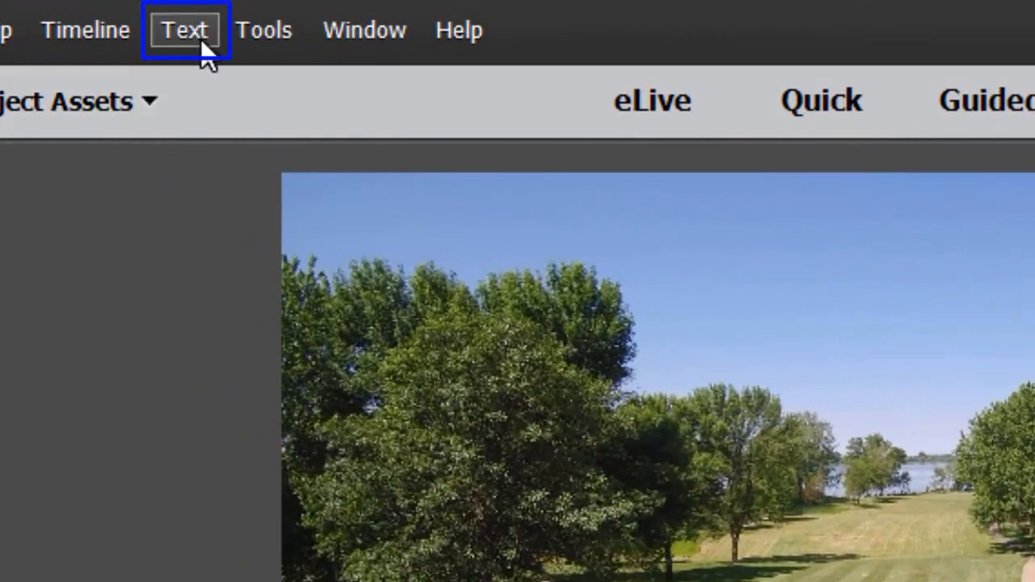
Add a new Default Text title reading 'Add Text' over the video clip.
left_click(185, 29)
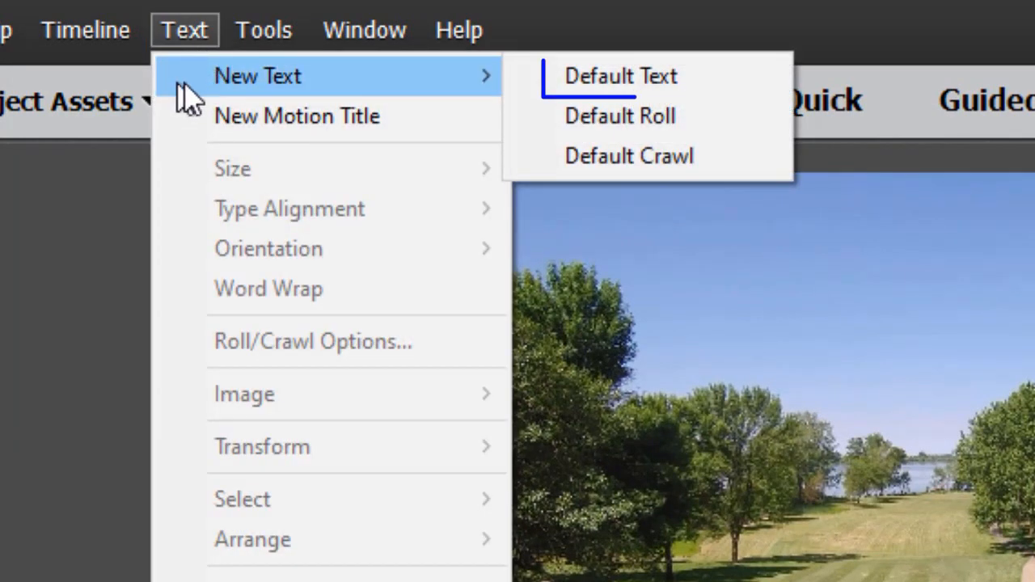
left_click(622, 76)
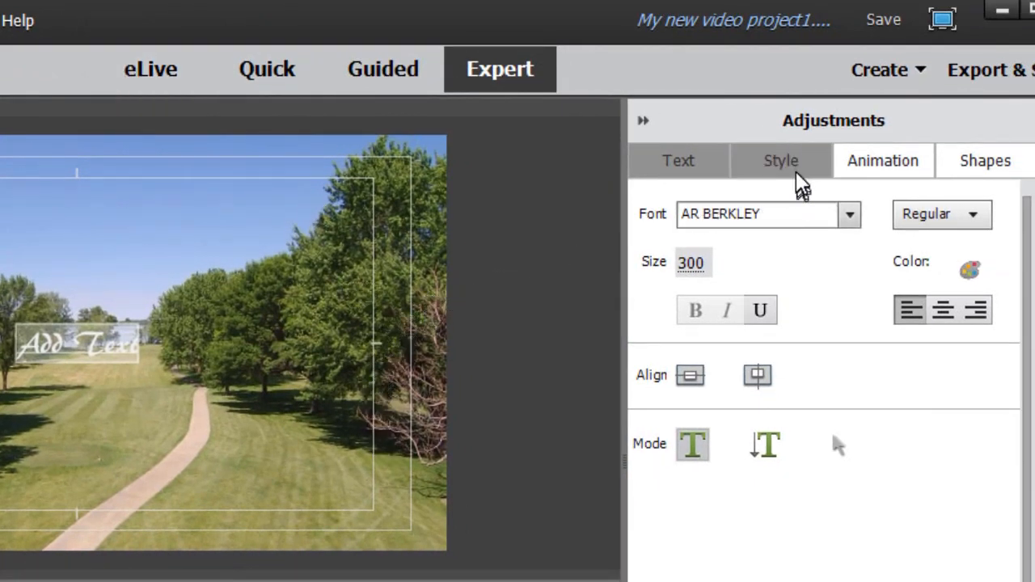
mouse_move(796, 175)
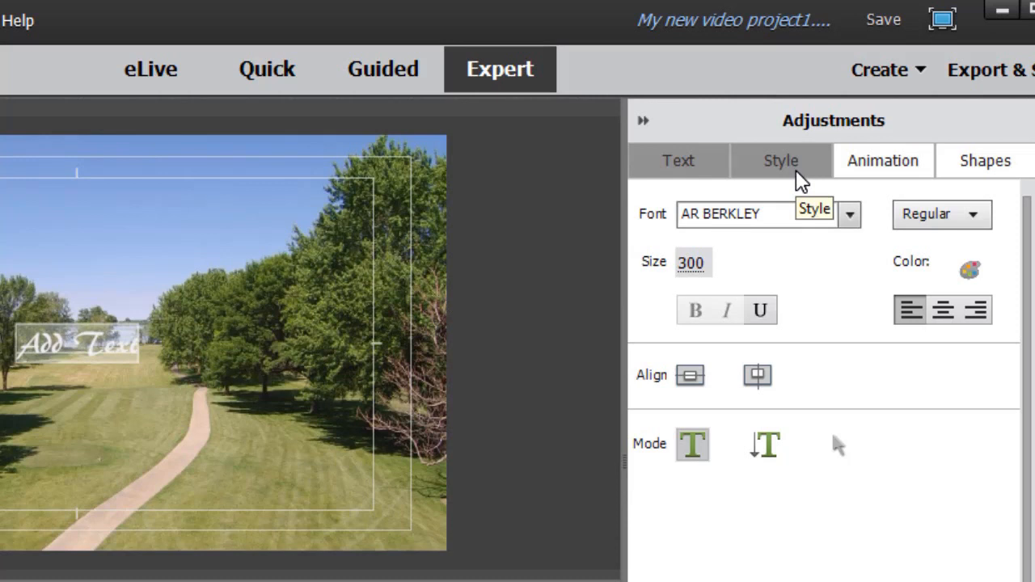
Set the title to size 300 in the AR DESTINE font and center it in the frame.
left_click(780, 160)
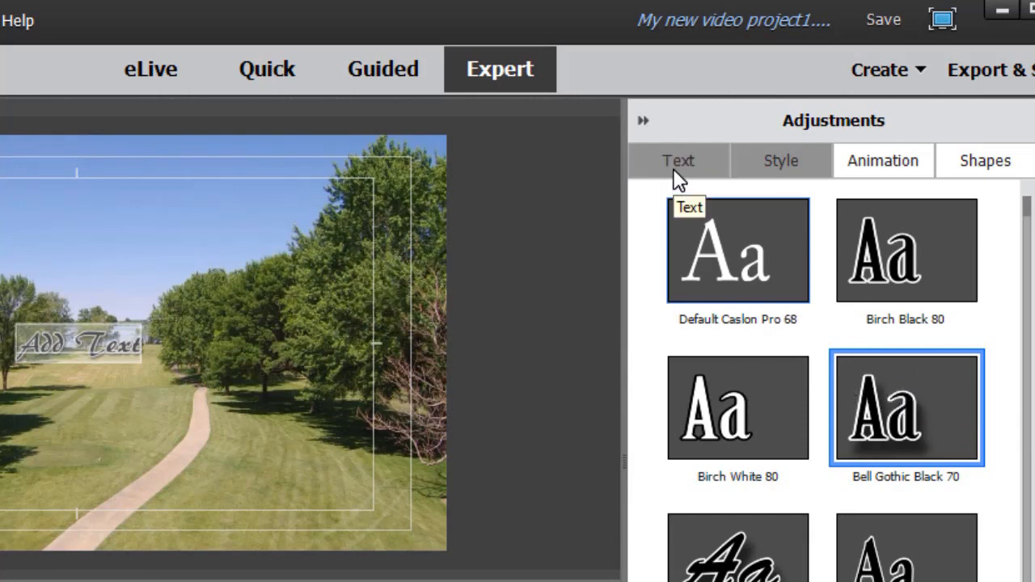
left_click(678, 160)
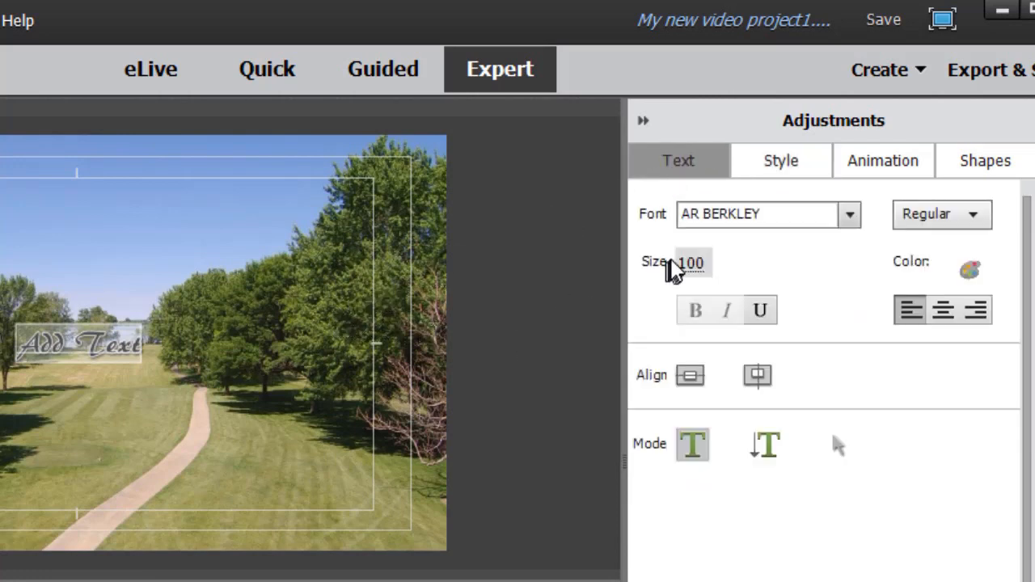
triple_click(692, 262)
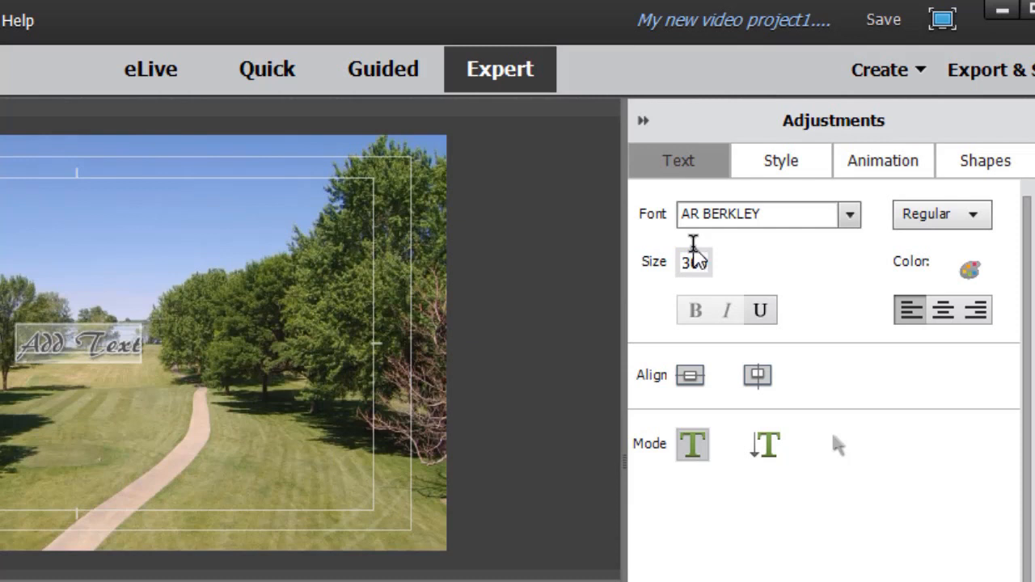
type("300")
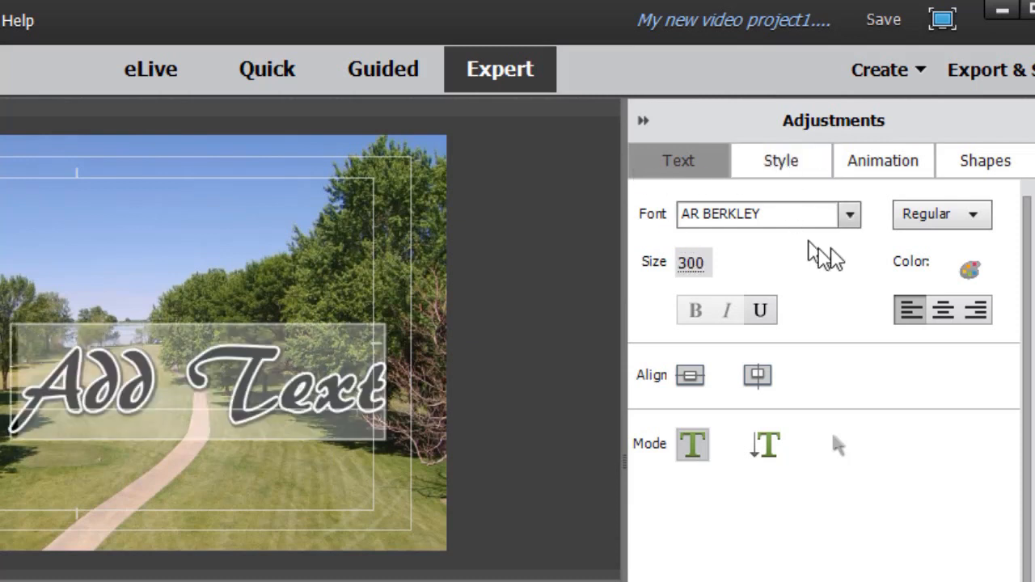
left_click(849, 213)
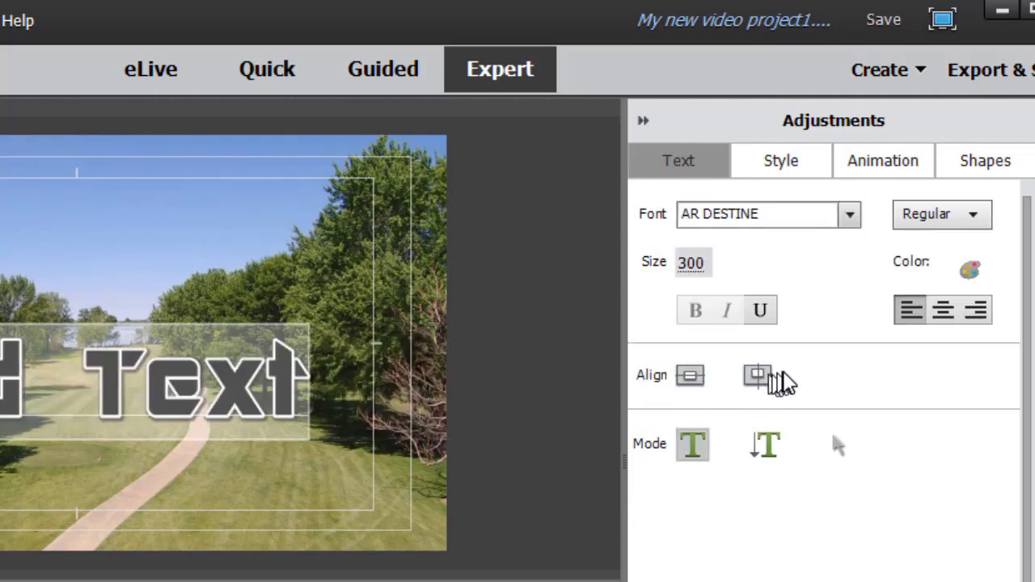
left_click(757, 376)
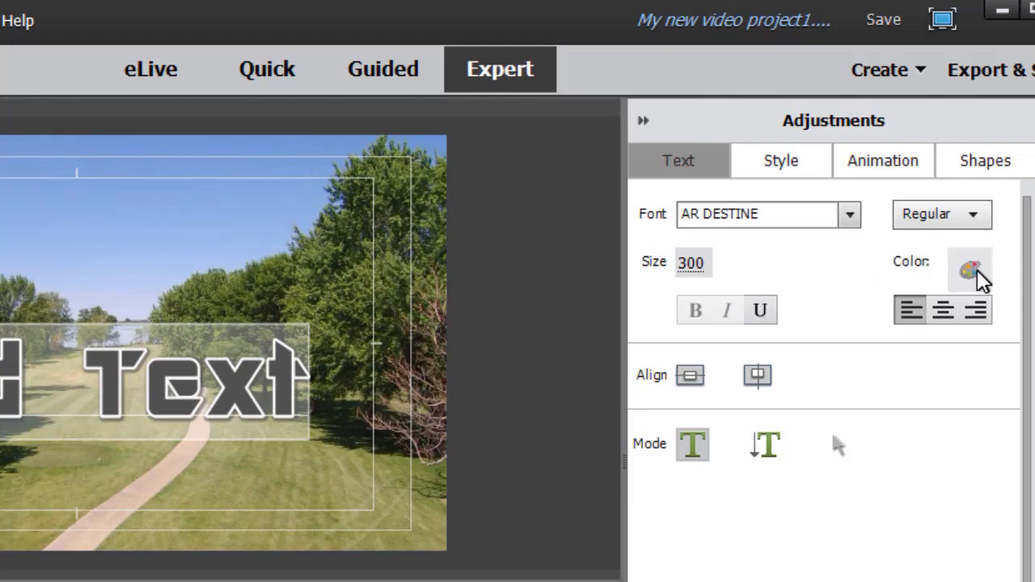
Fill the title with a 4 Color Gradient including green, stroke weight 26, and confirm.
left_click(969, 269)
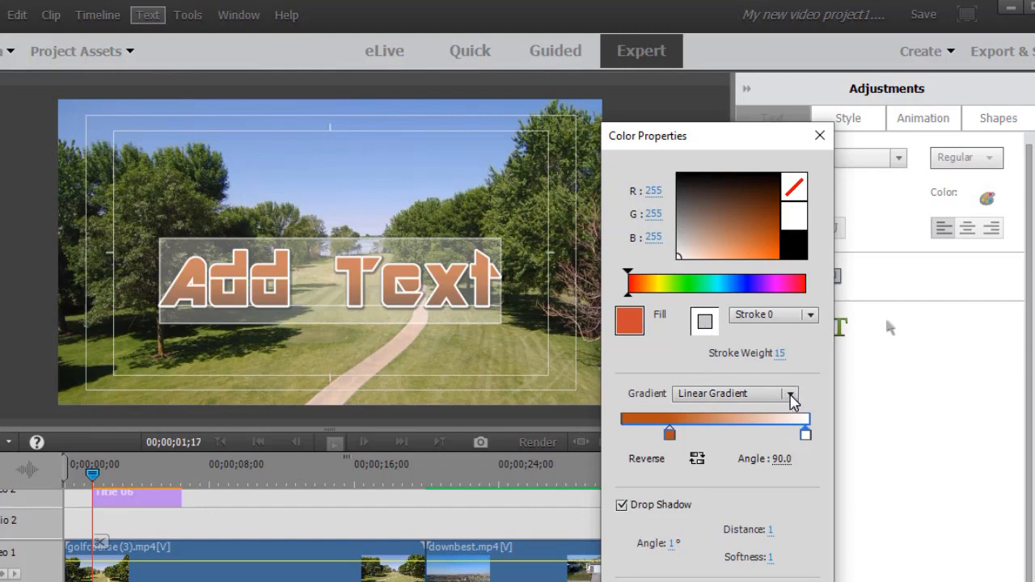
left_click(790, 395)
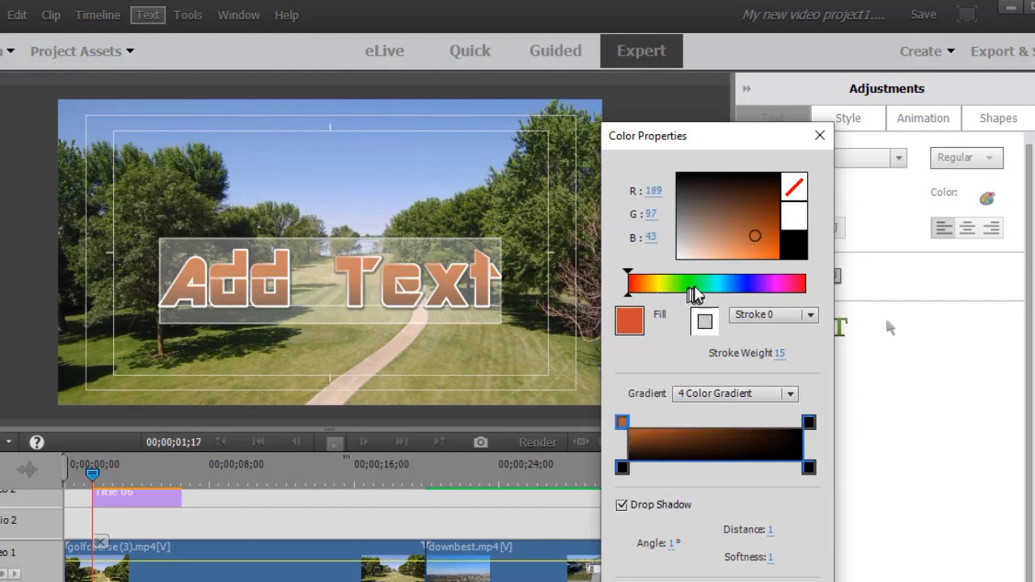
left_click(748, 246)
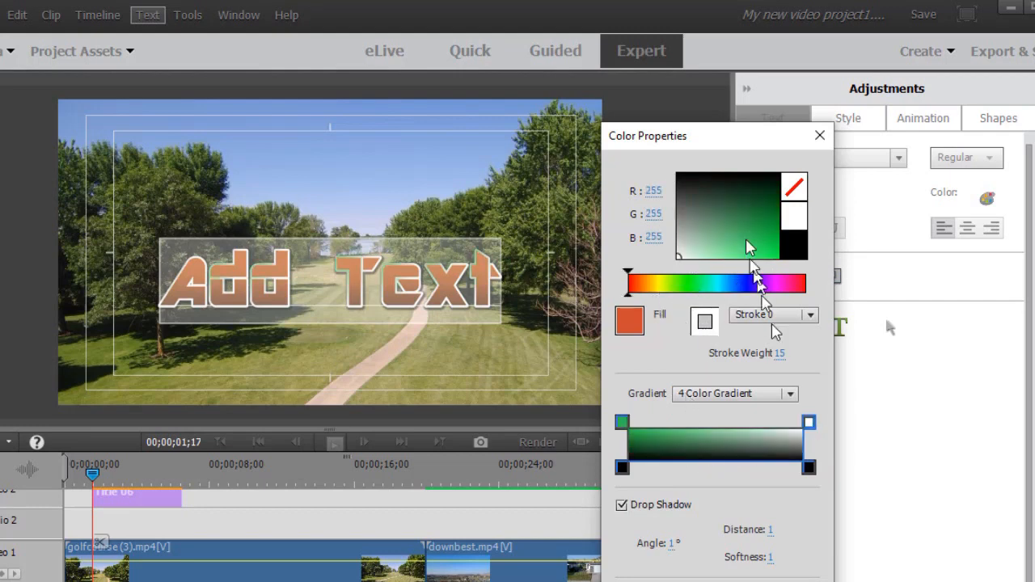
left_click(700, 243)
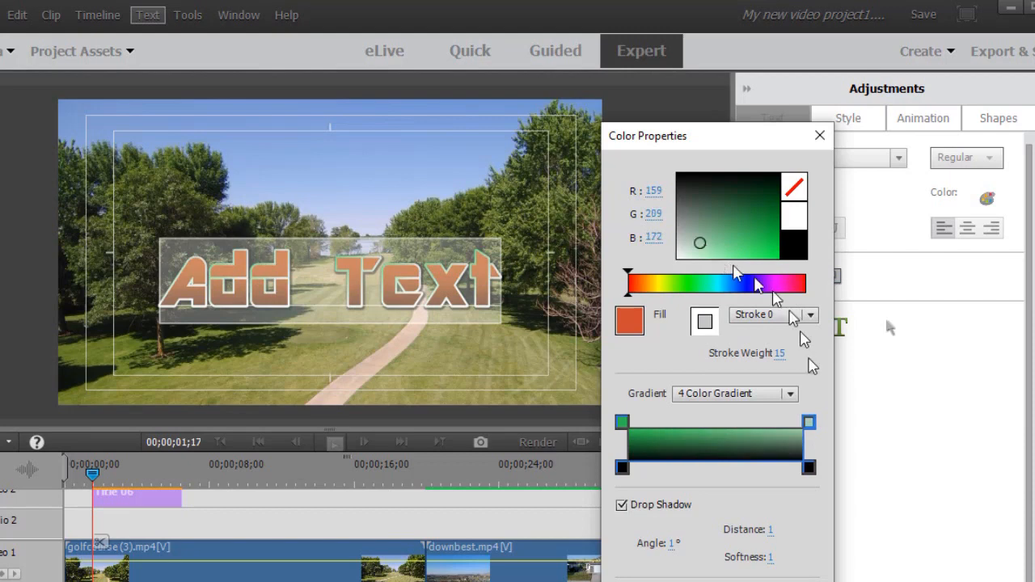
left_click(783, 285)
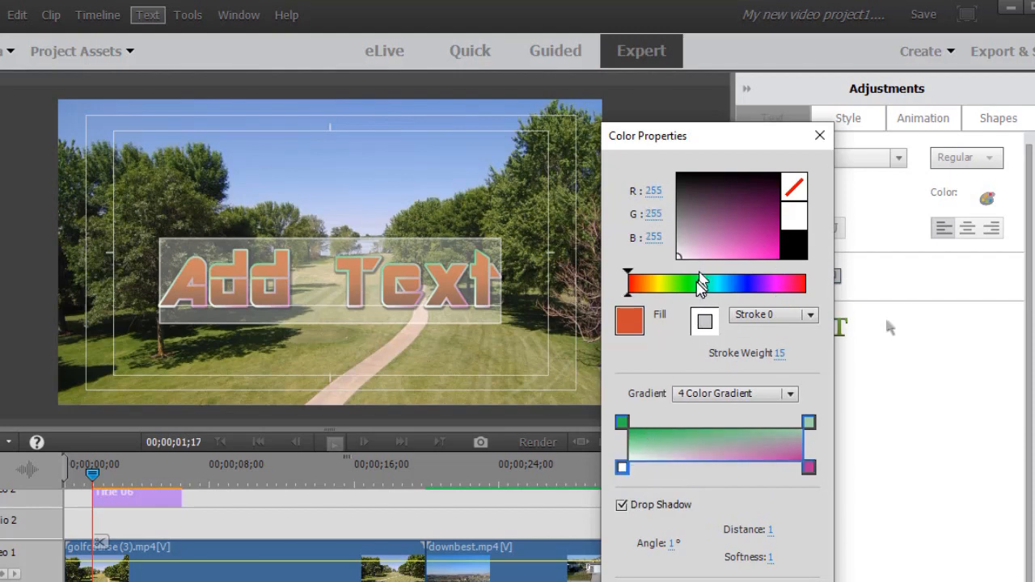
mouse_move(742, 295)
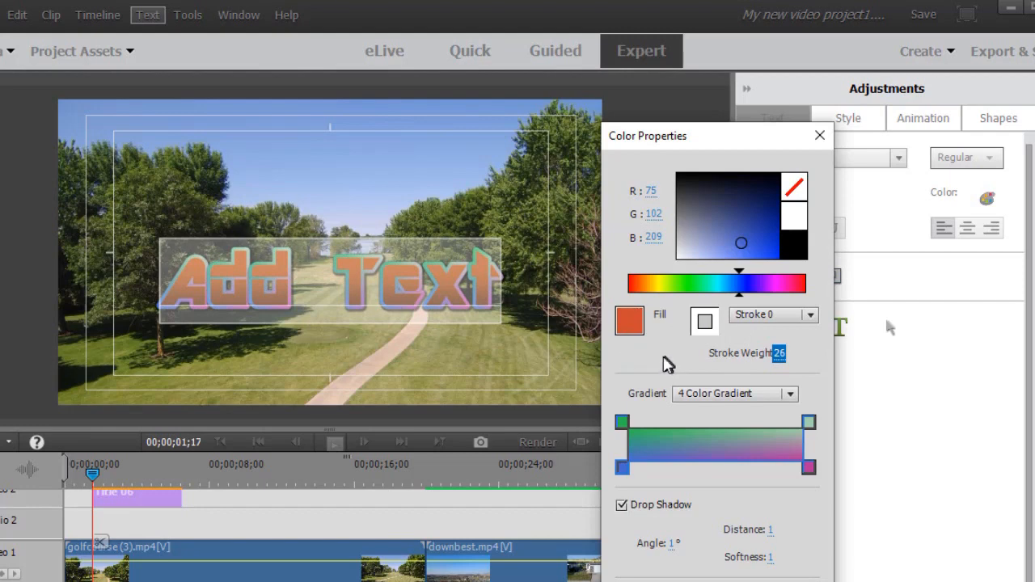
mouse_move(666, 364)
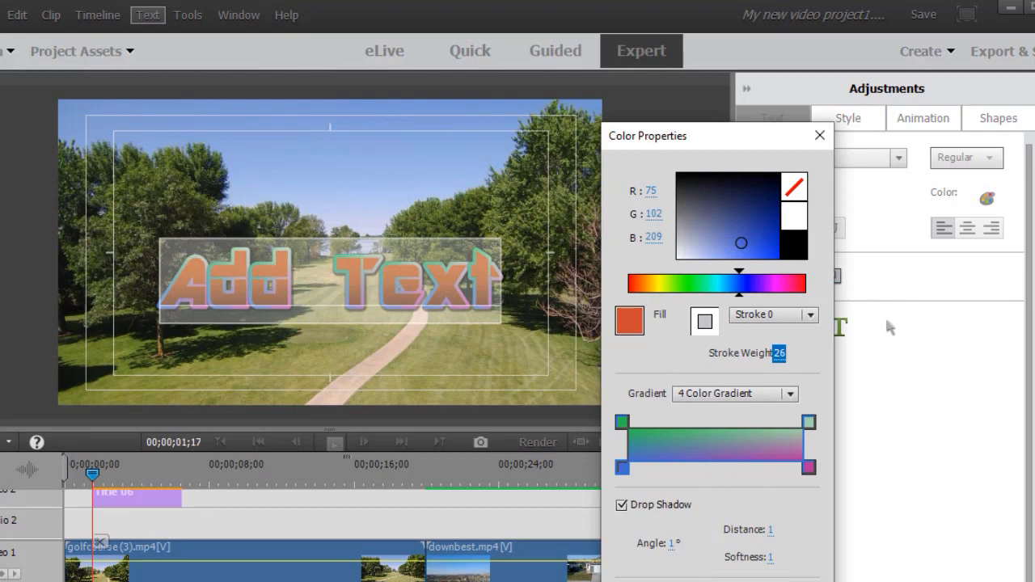
left_click(819, 136)
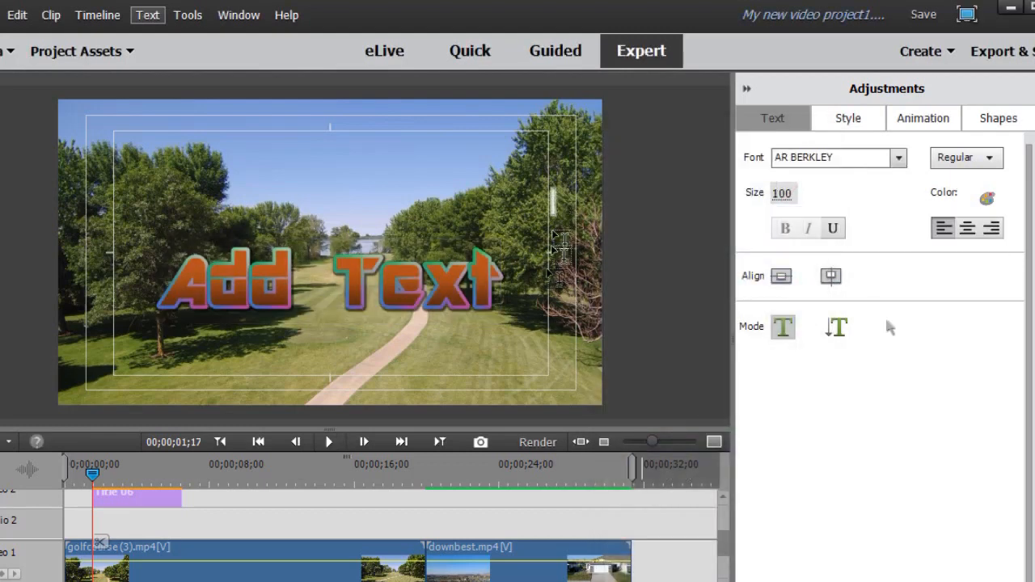
mouse_move(521, 275)
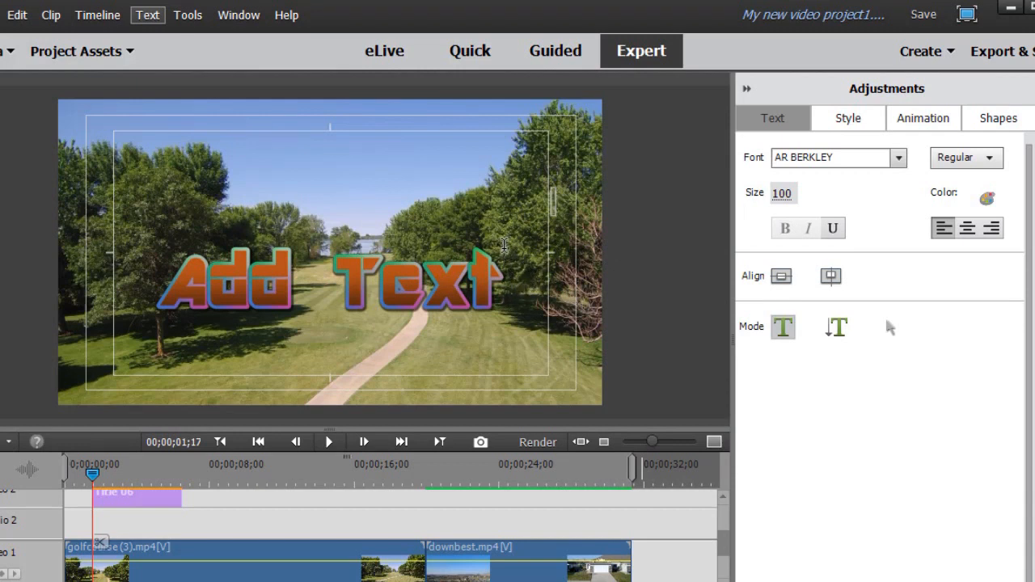
mouse_move(534, 255)
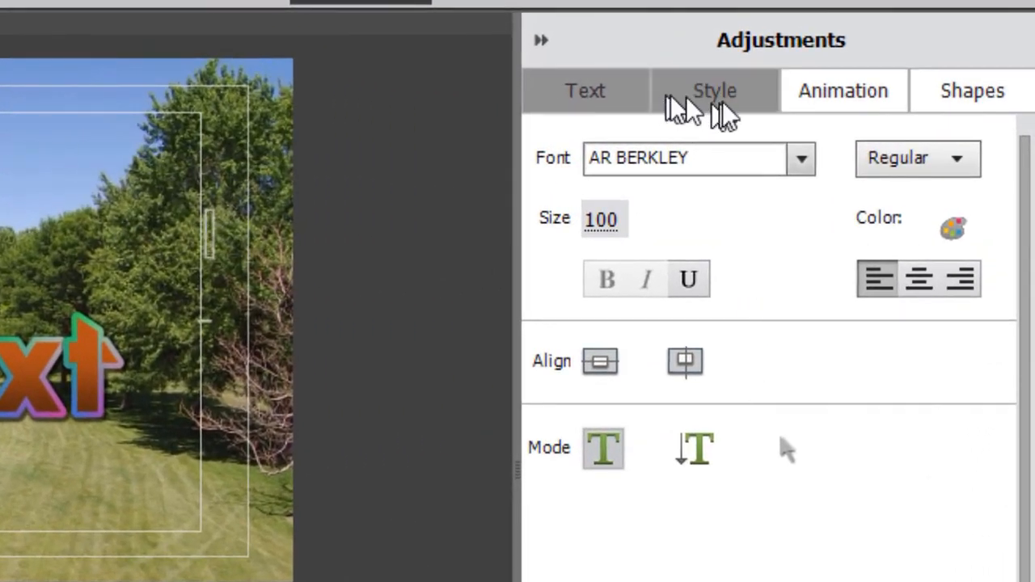
Show the Style presets and bring up the style options for the gradient title.
left_click(715, 90)
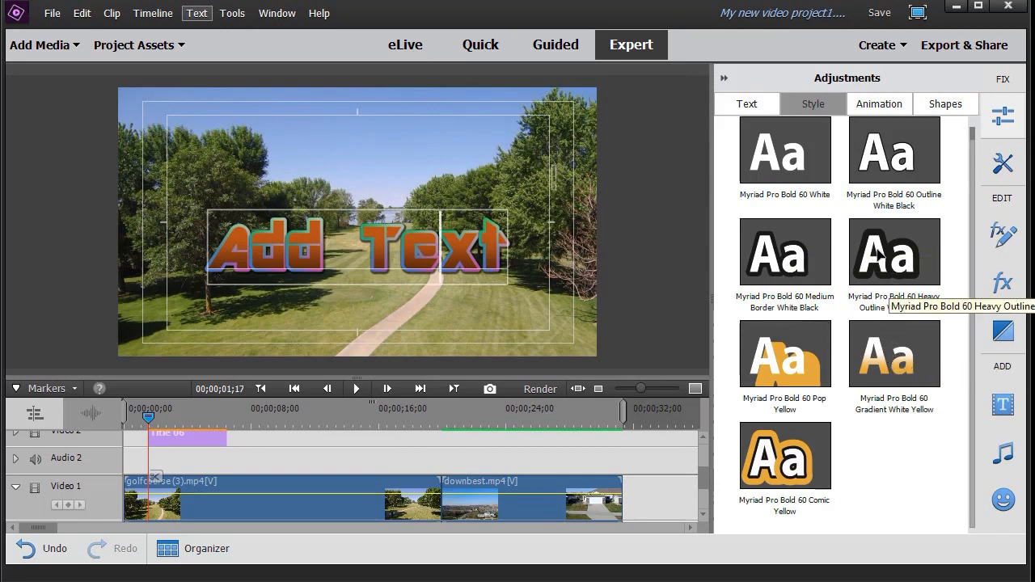
right_click(893, 353)
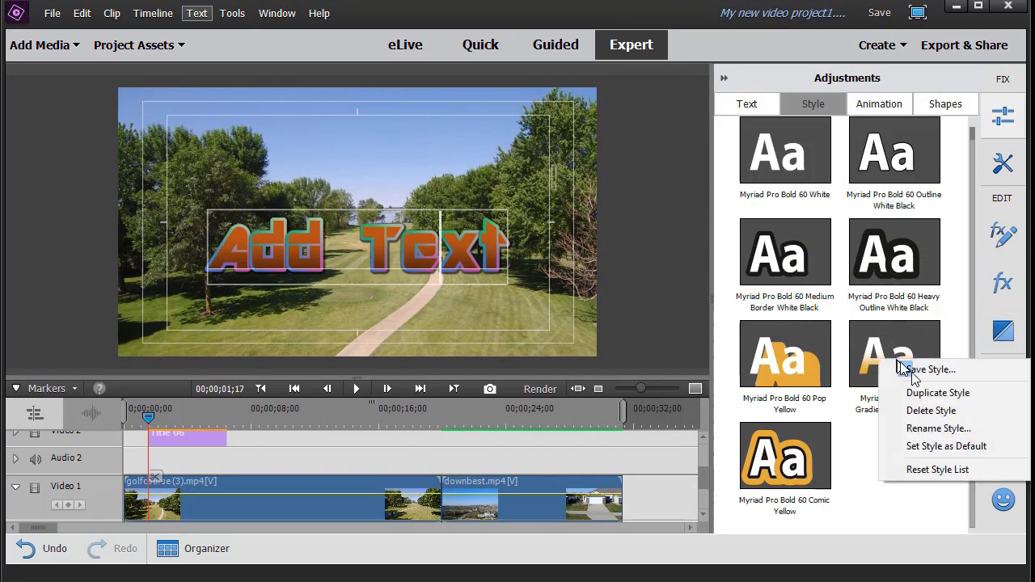
mouse_move(930, 368)
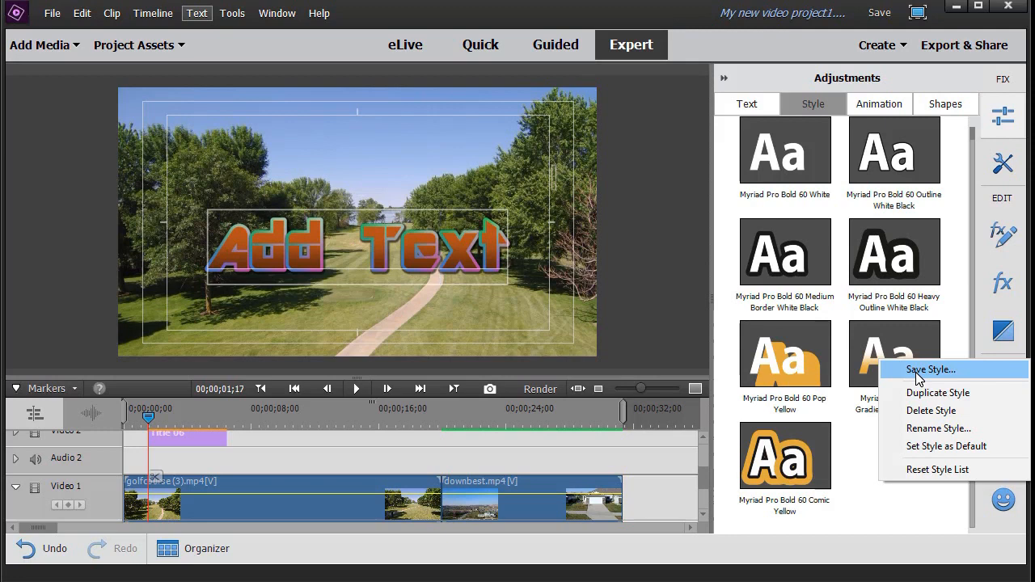
Save the title's gradient look as a new text style named 'TEST'.
left_click(929, 369)
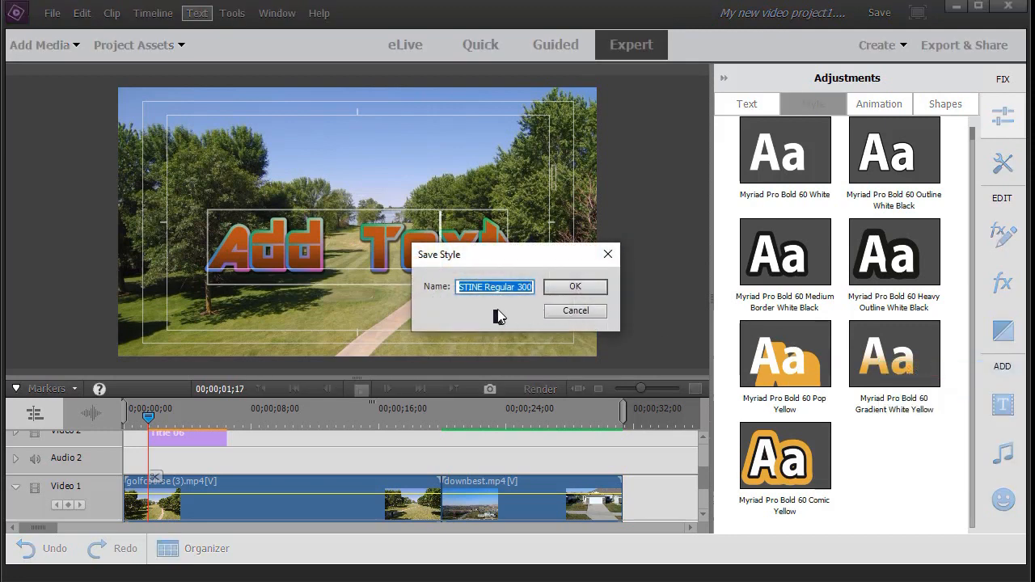
type("T")
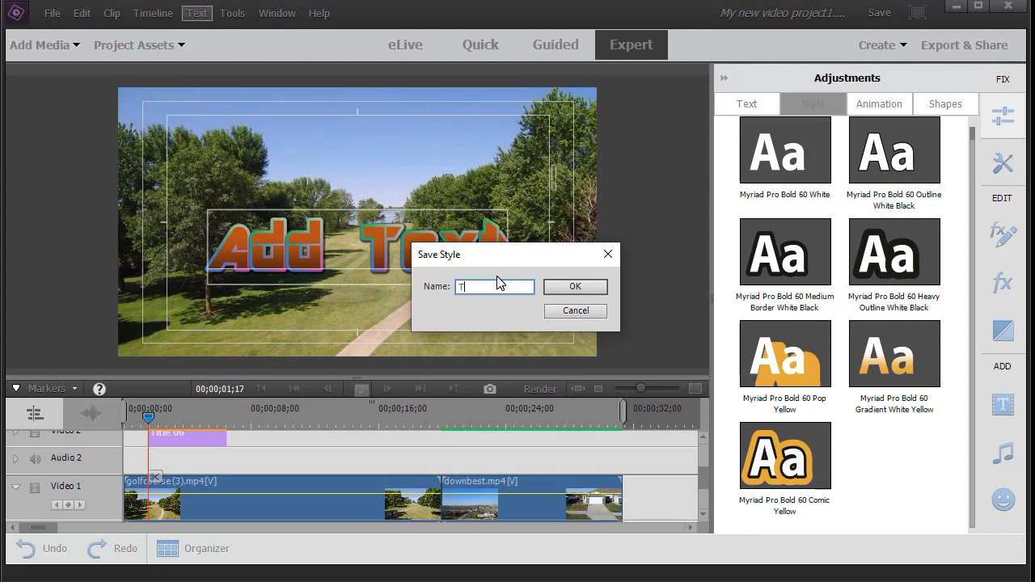
type("EST")
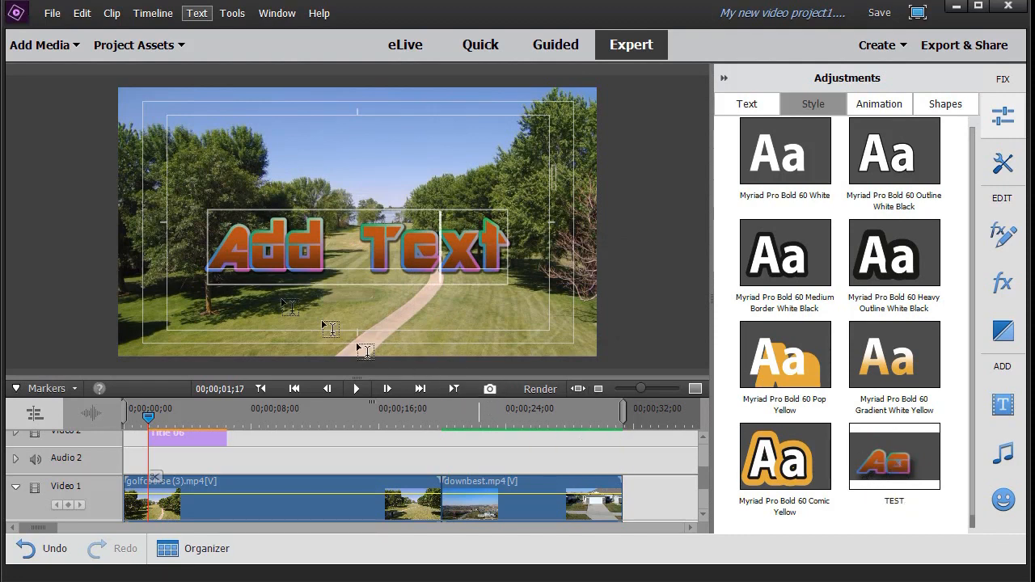
mouse_move(744, 196)
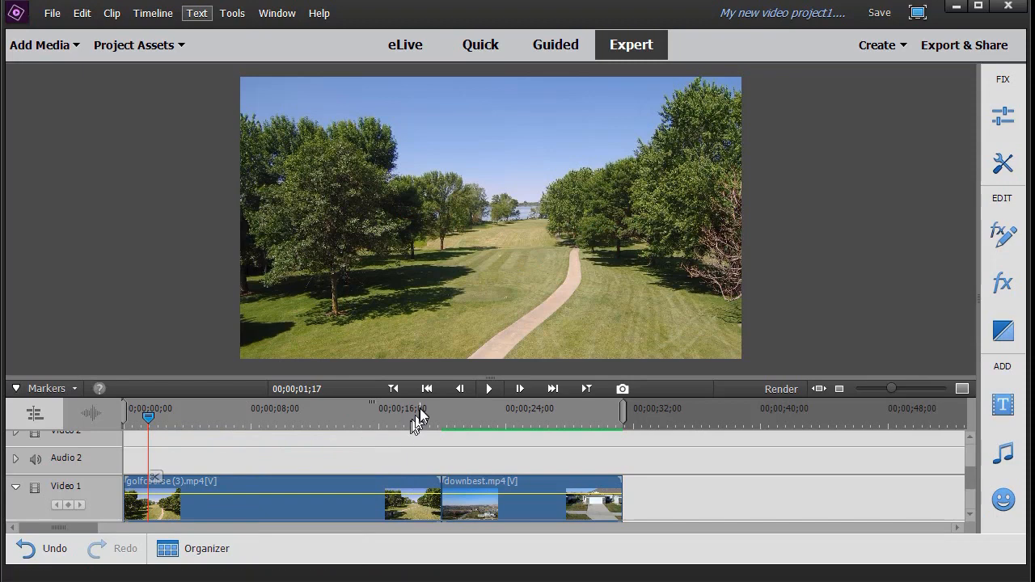
mouse_move(398, 436)
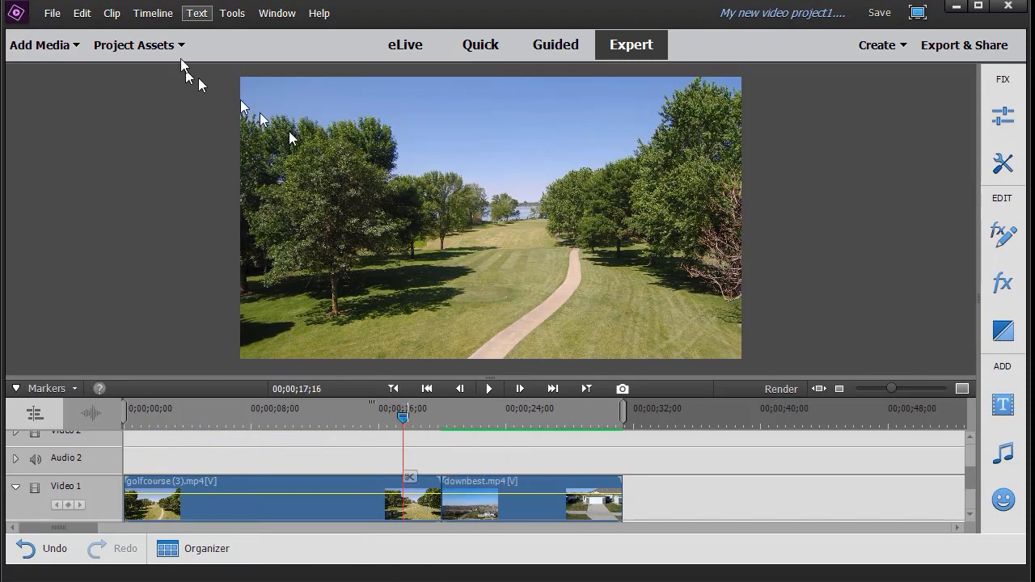
Add a new Default Text title at the playhead and apply the saved TEST style.
left_click(196, 13)
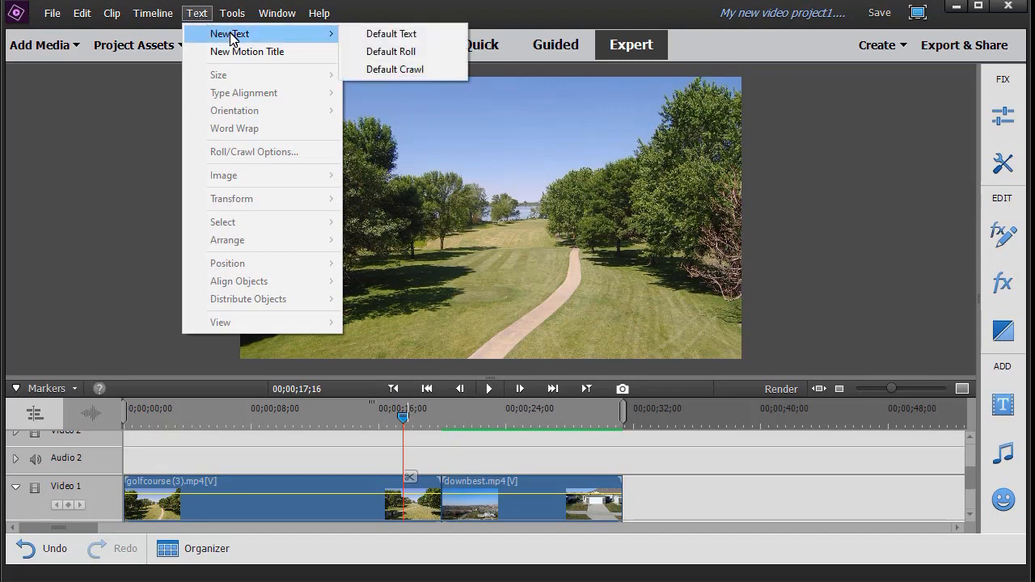
left_click(392, 32)
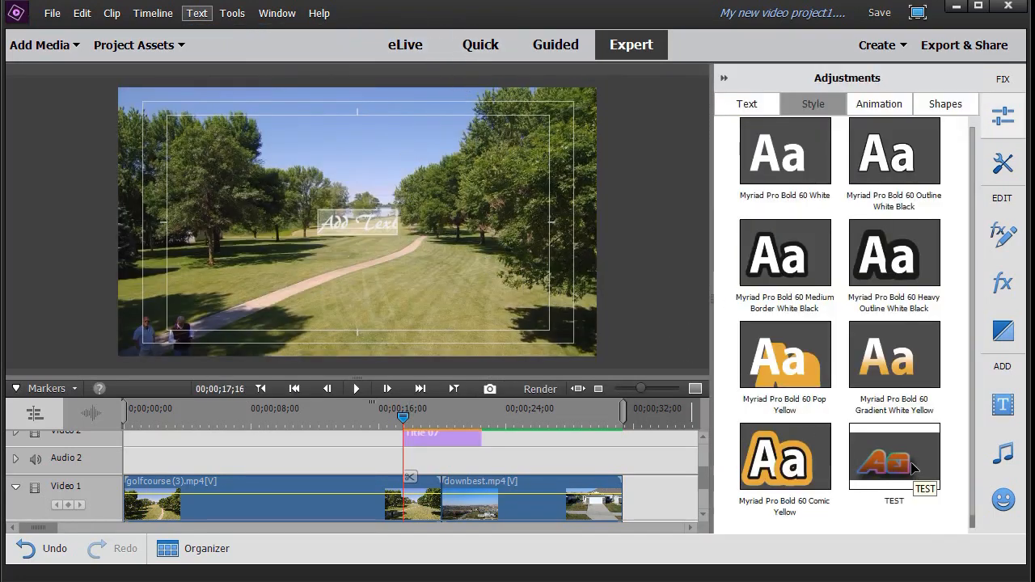
left_click(893, 454)
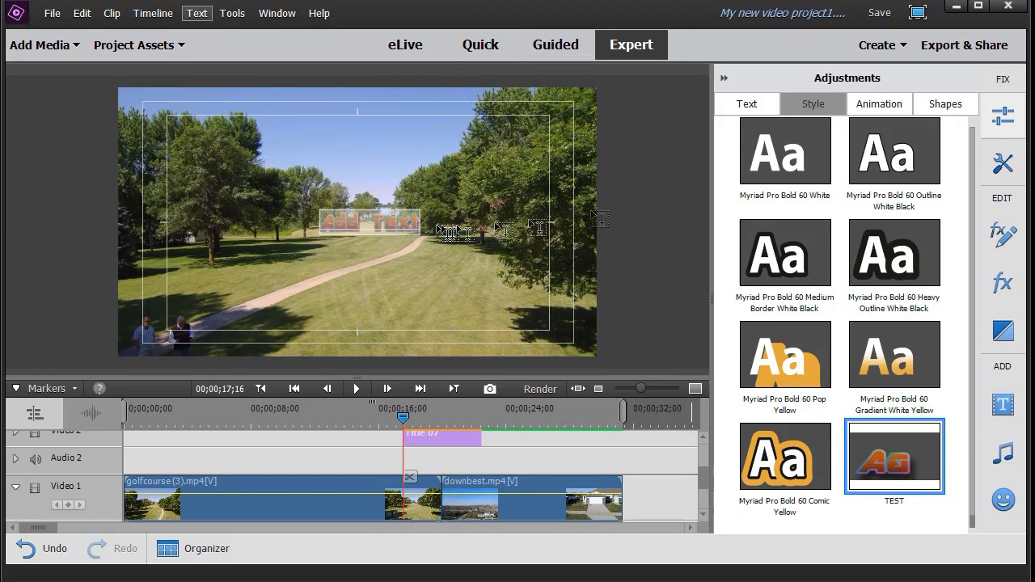
left_click(748, 103)
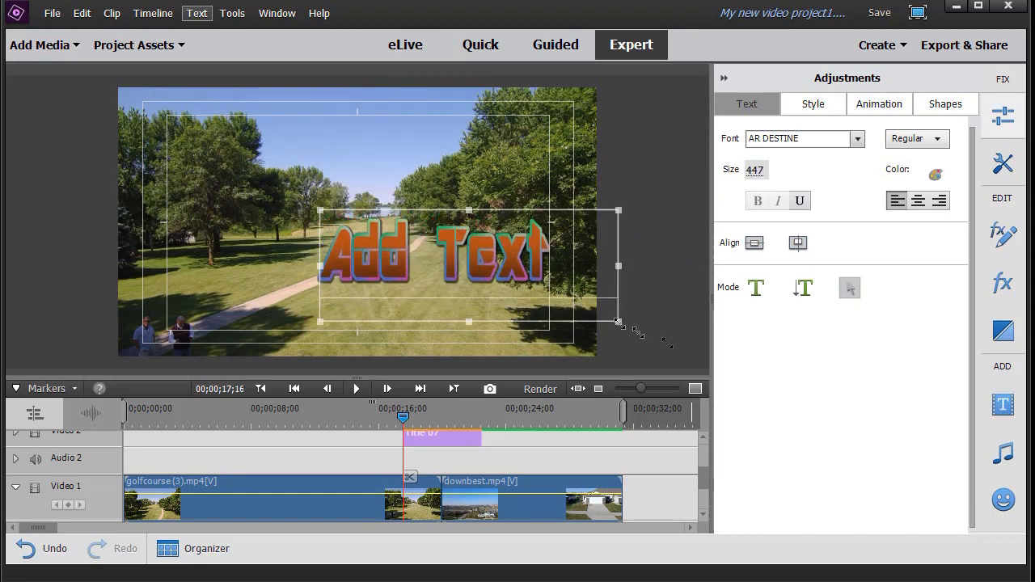
Drag the new title's corner handle to scale it up to size 550.
left_click_drag(618, 324, 634, 152)
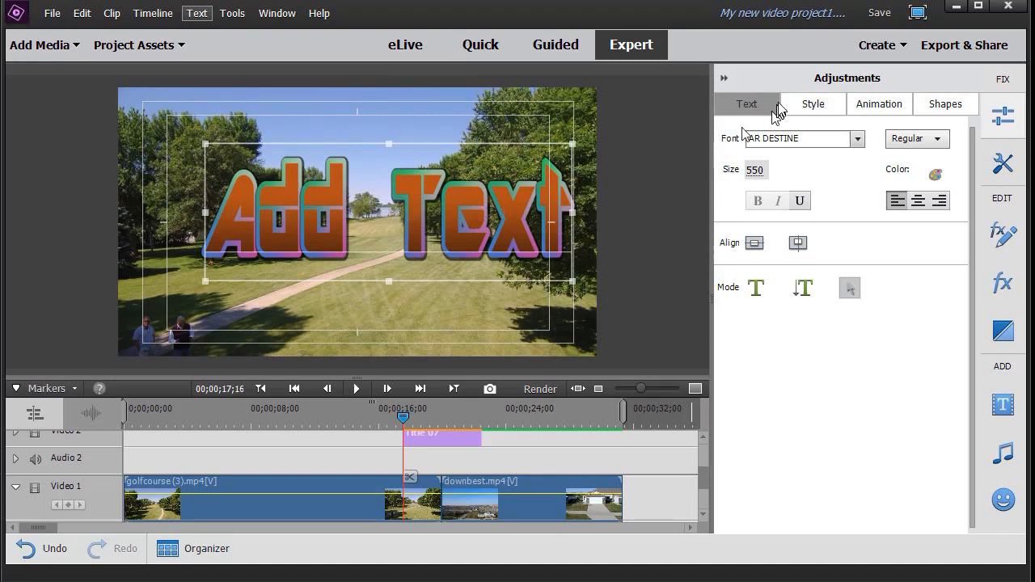
left_click(812, 103)
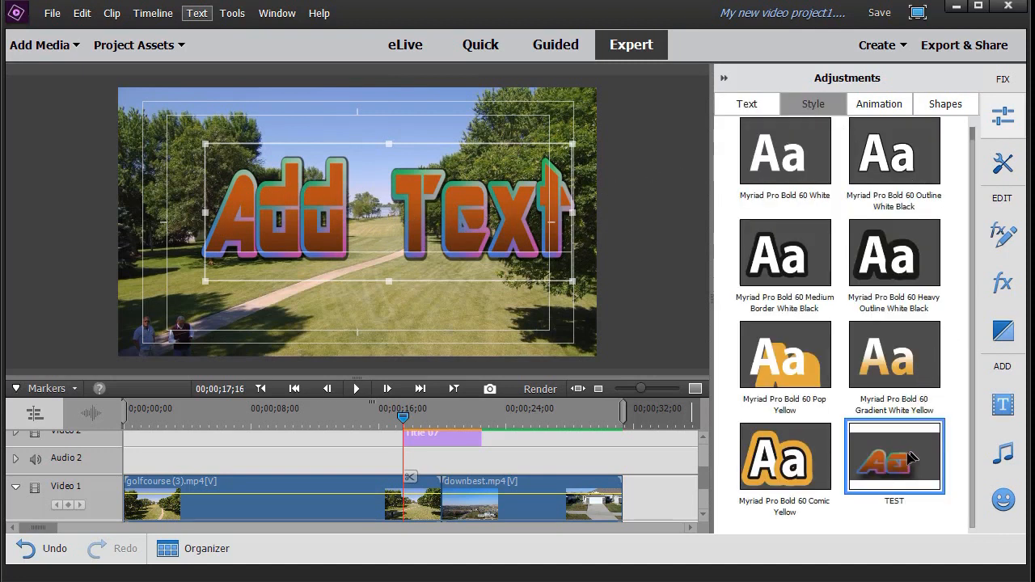
mouse_move(905, 451)
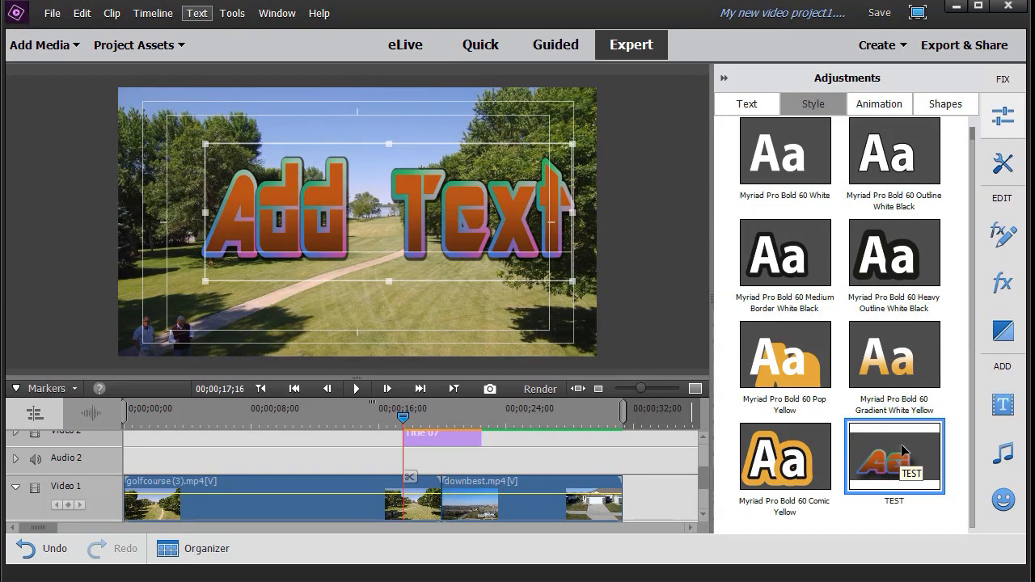
mouse_move(912, 443)
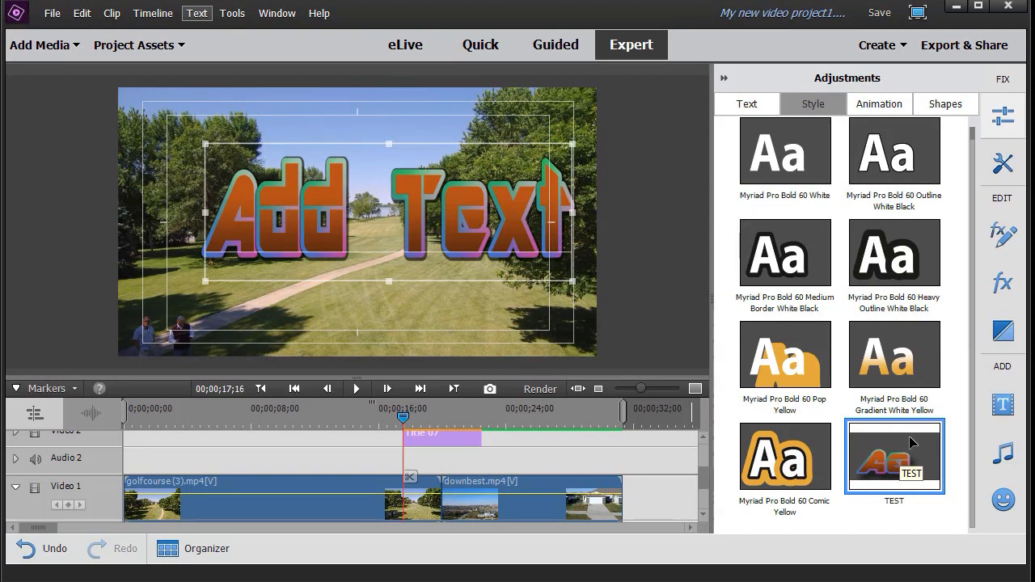
mouse_move(906, 446)
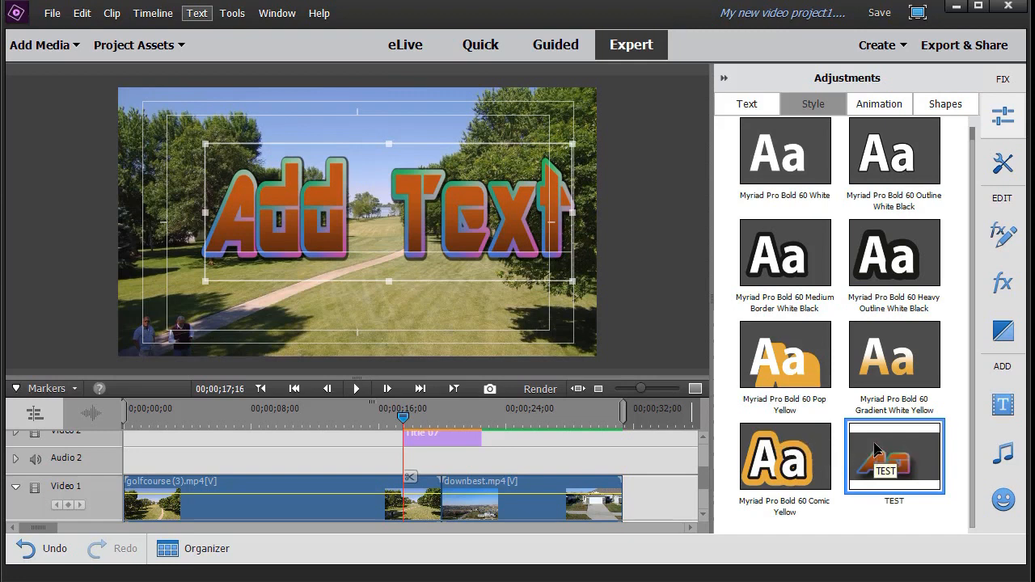
right_click(893, 456)
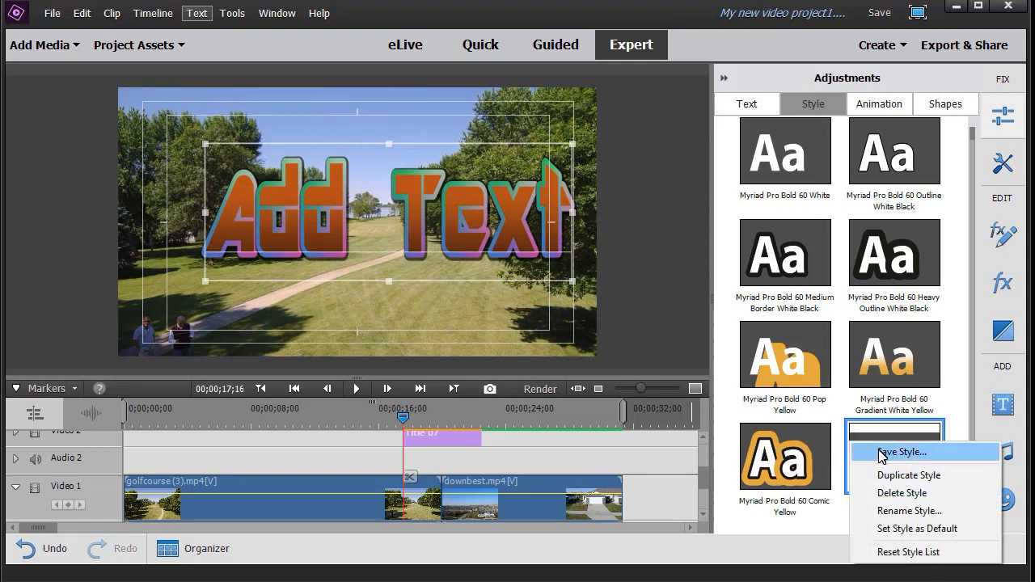
mouse_move(912, 554)
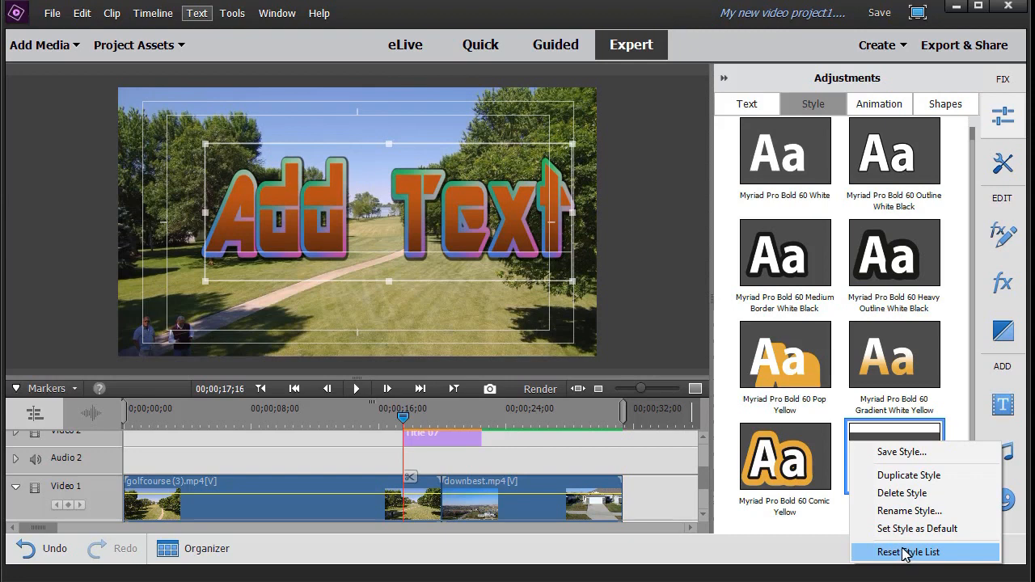
left_click(908, 552)
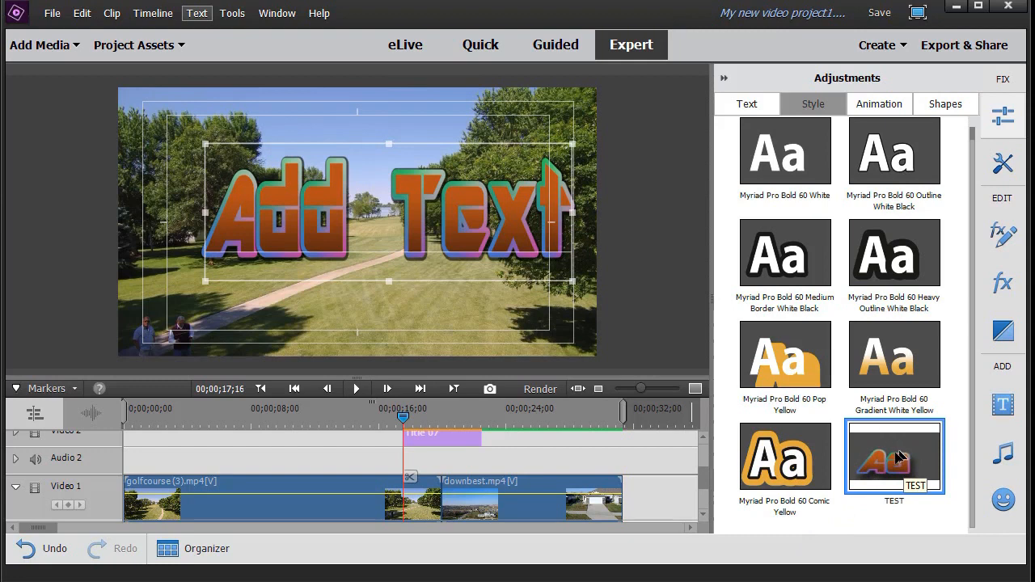
mouse_move(893, 456)
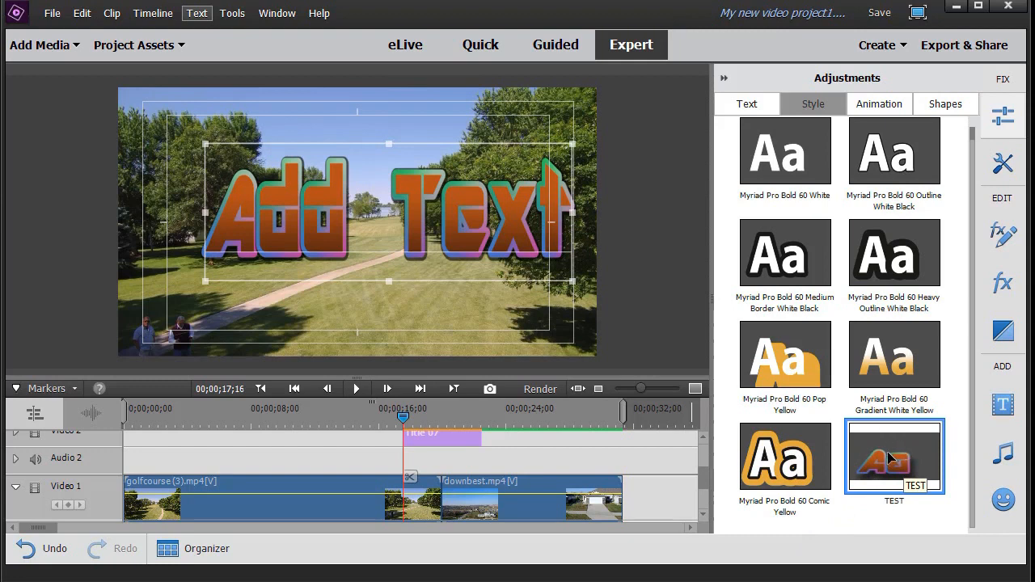